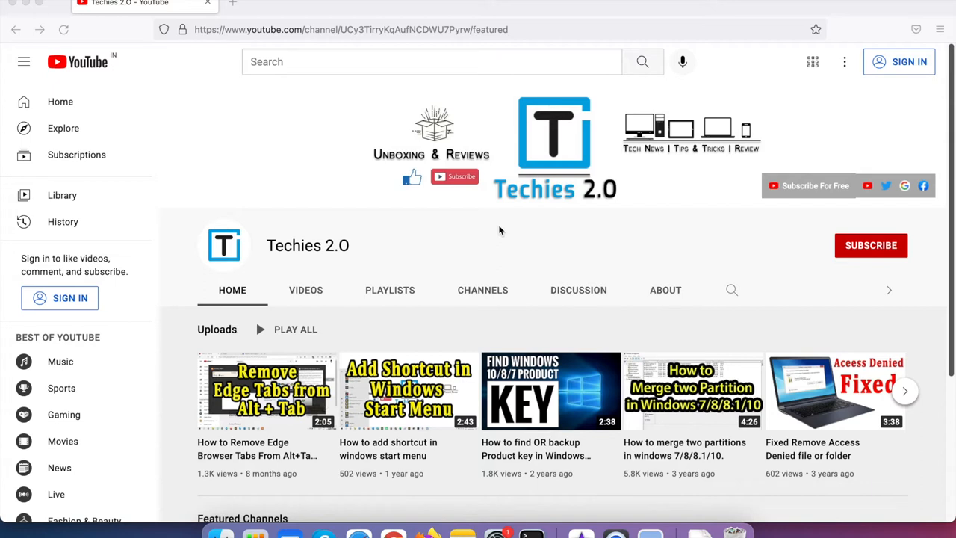
mouse_move(481, 242)
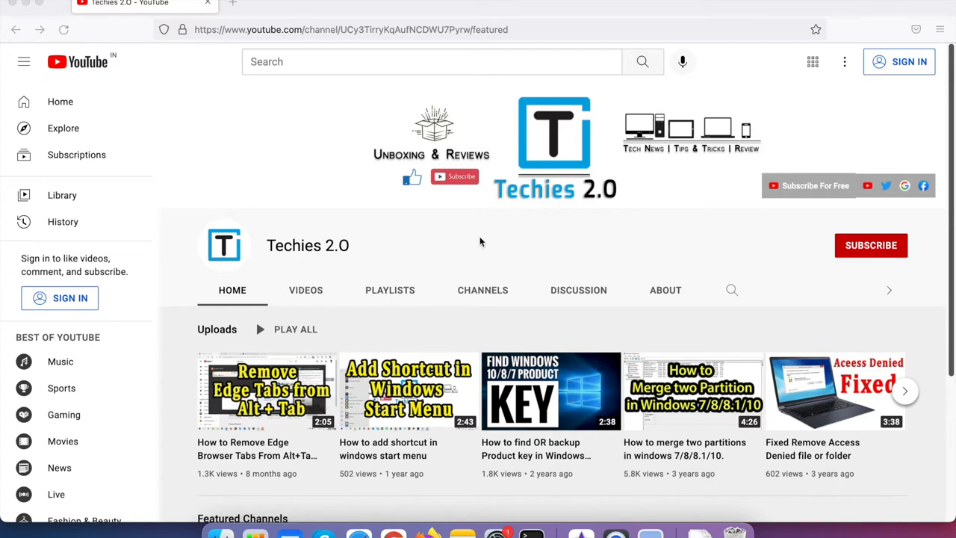
mouse_move(478, 216)
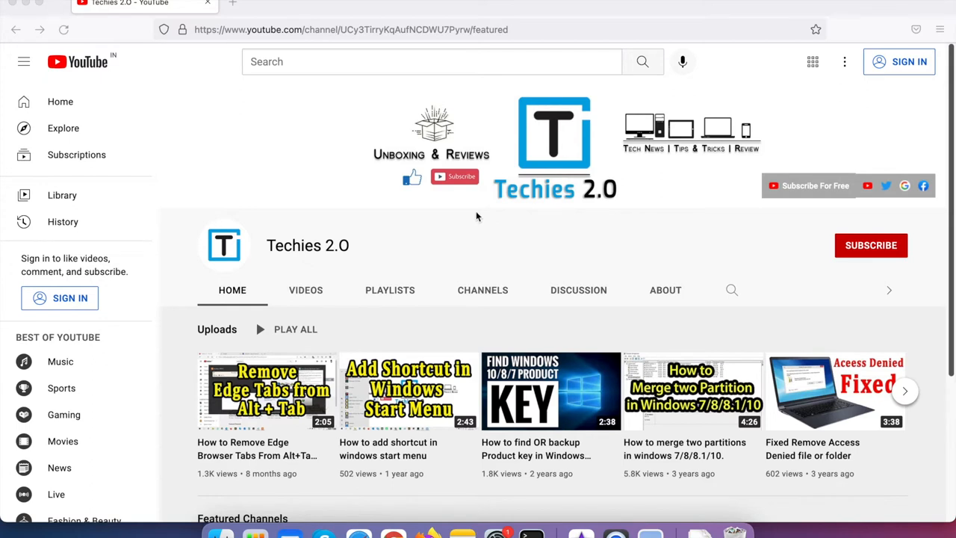
mouse_move(502, 218)
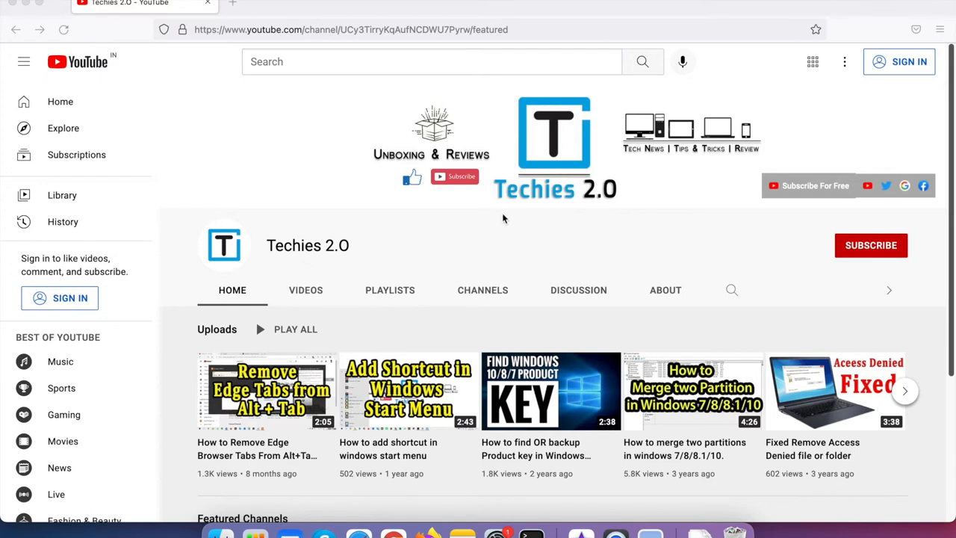
- Search Spotlight for iMovie and launch the app from the top hit
key("cmd+space")
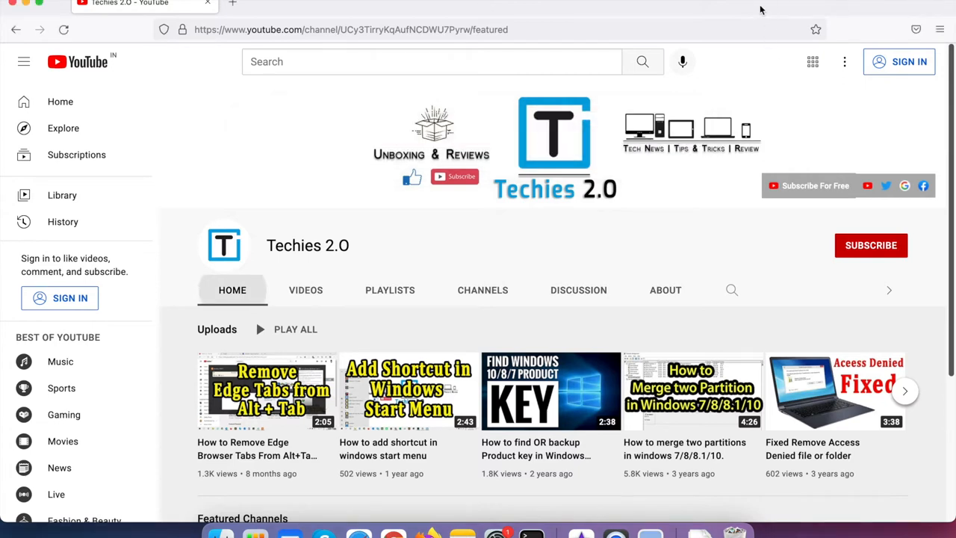
key("command+space")
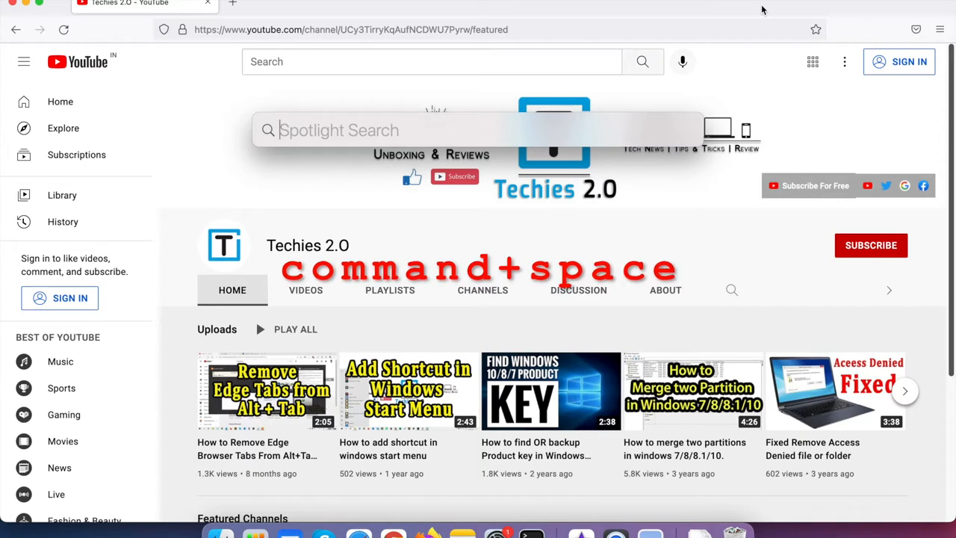
type("Moview")
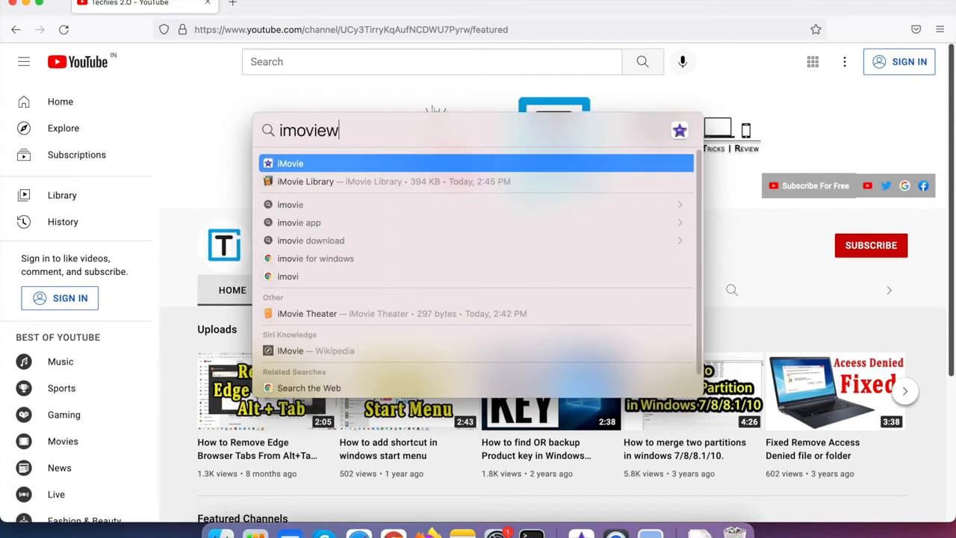
key("Backspace")
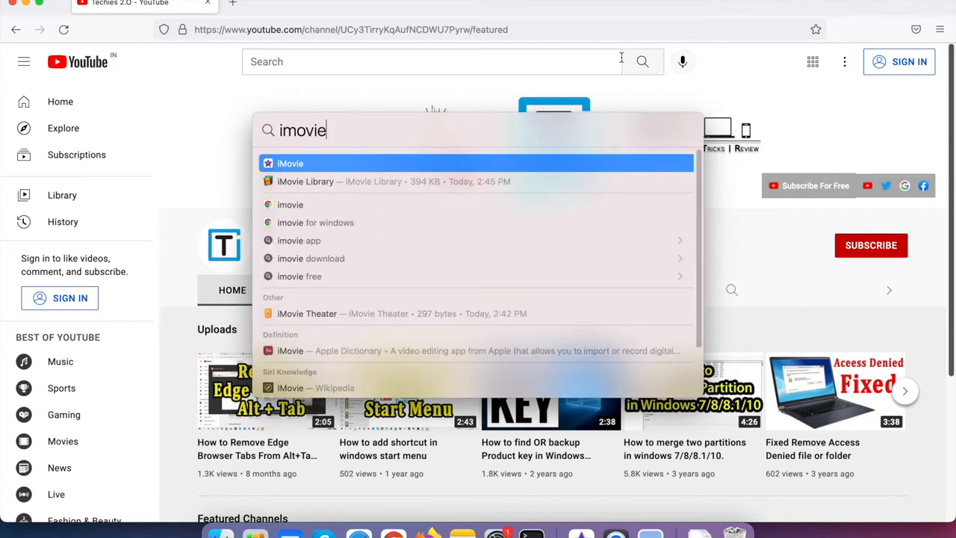
mouse_move(298, 166)
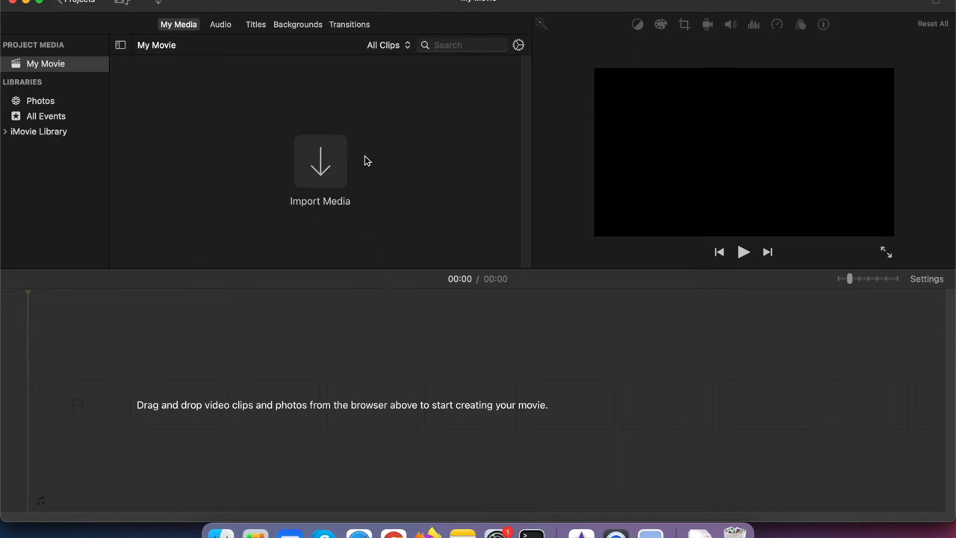
mouse_move(320, 165)
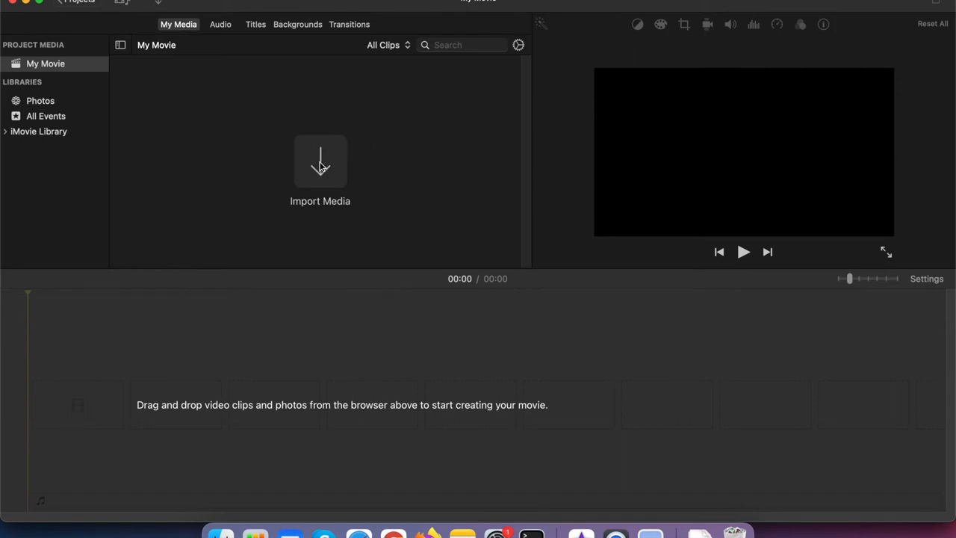
- Import the earth-at-night .mov clip from the Desktop into the My Movie project media
left_click(319, 164)
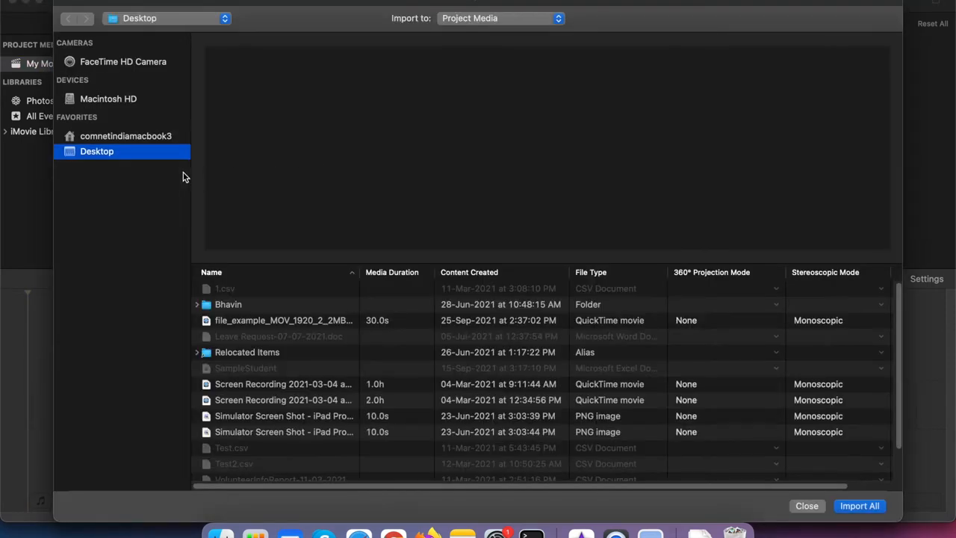
mouse_move(104, 165)
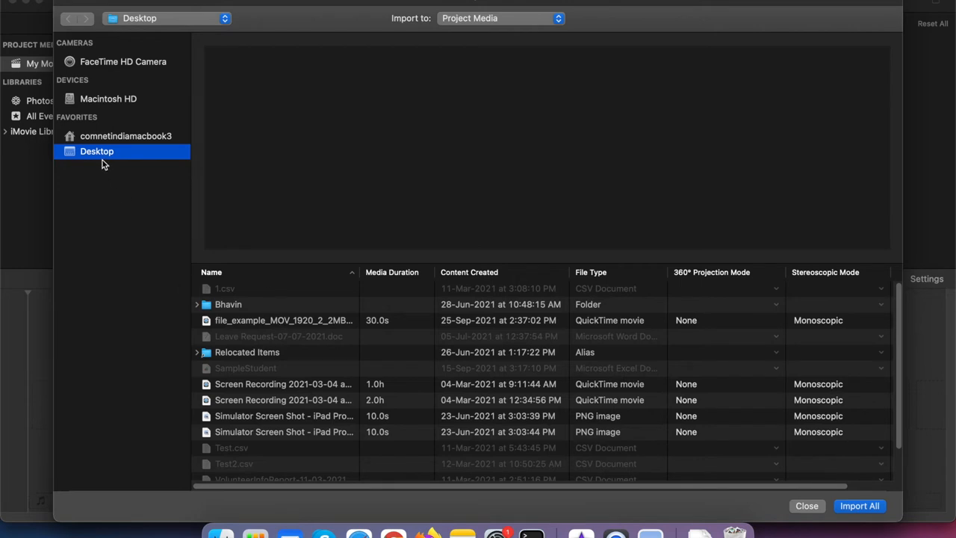
mouse_move(386, 159)
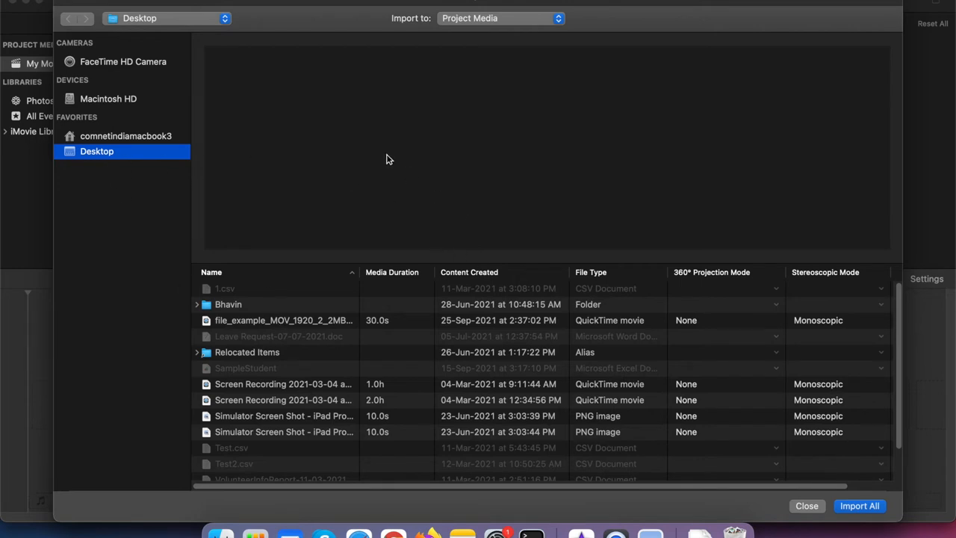
mouse_move(304, 322)
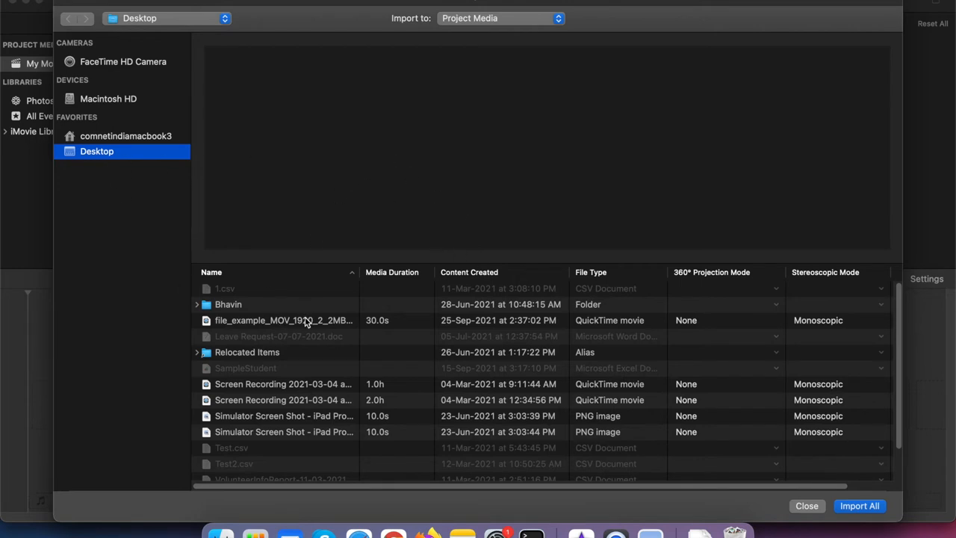
left_click(284, 320)
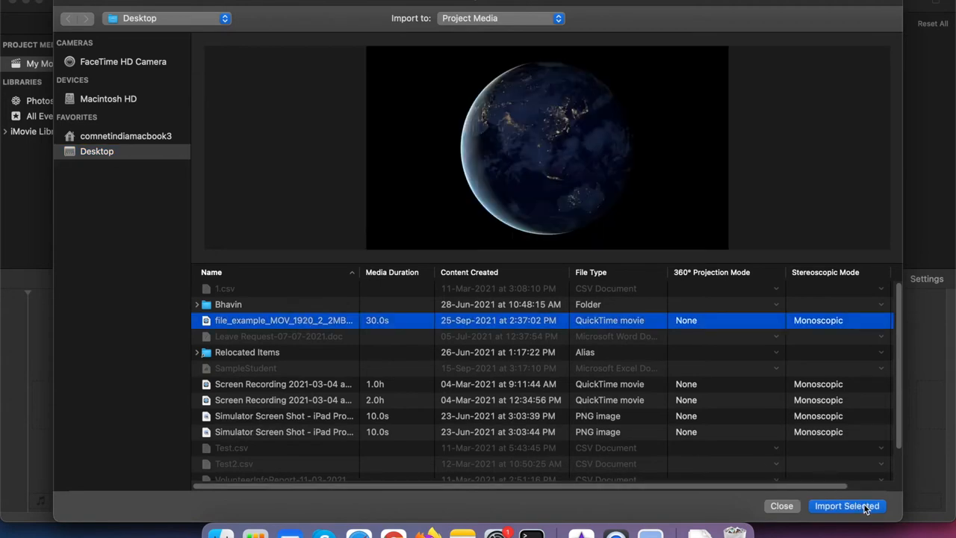
left_click(845, 504)
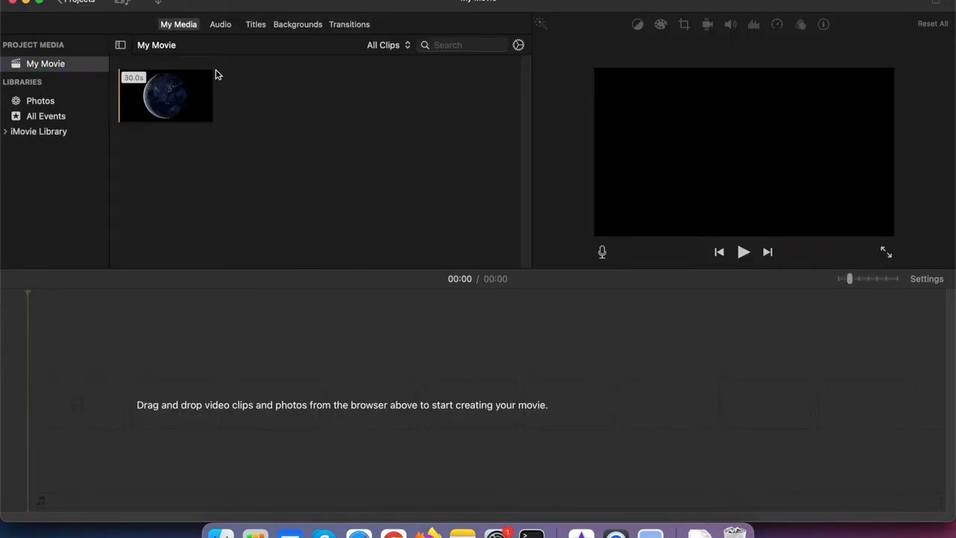
- Drag the 30-second earth clip from My Media onto the timeline
left_click(165, 96)
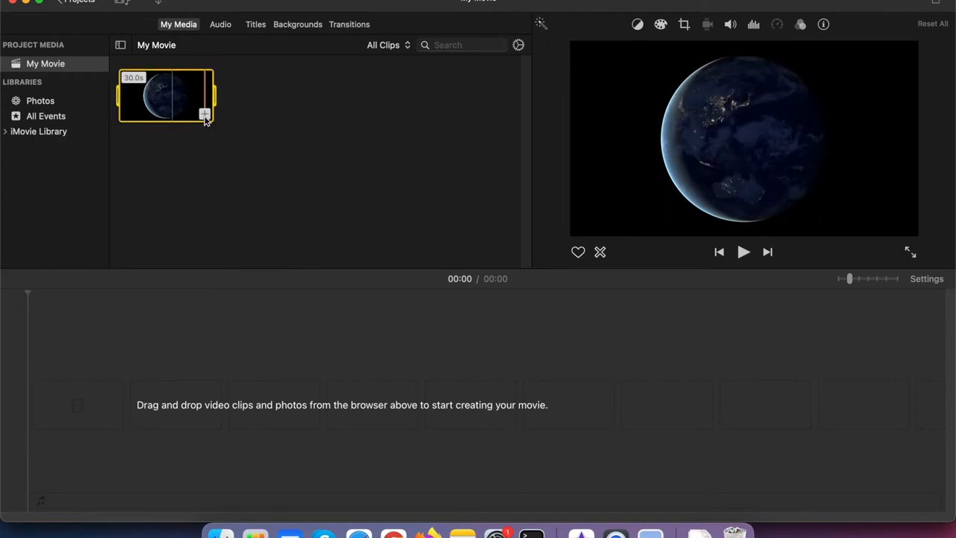
left_click_drag(165, 96, 306, 410)
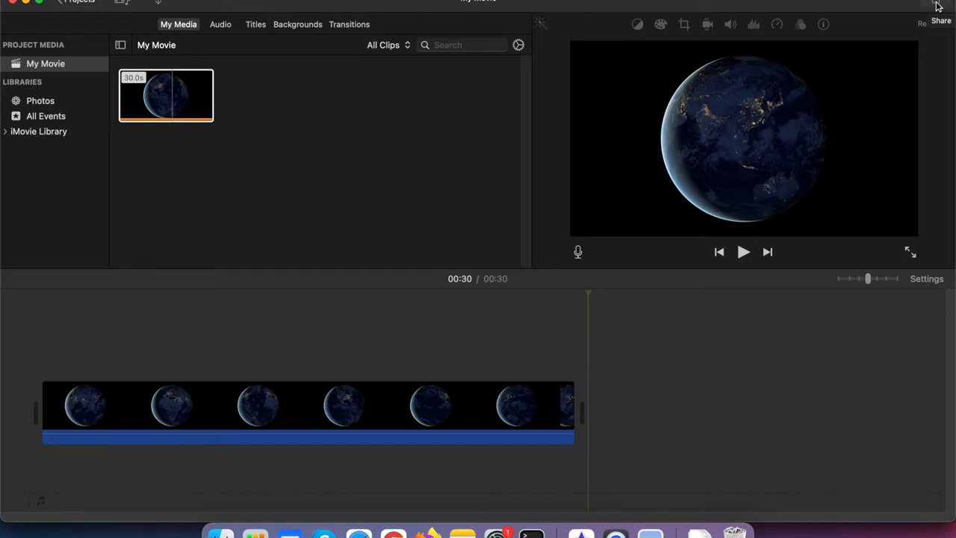
- Share My Movie as a file with video and audio, 1080p, high quality, faster compression
left_click(939, 15)
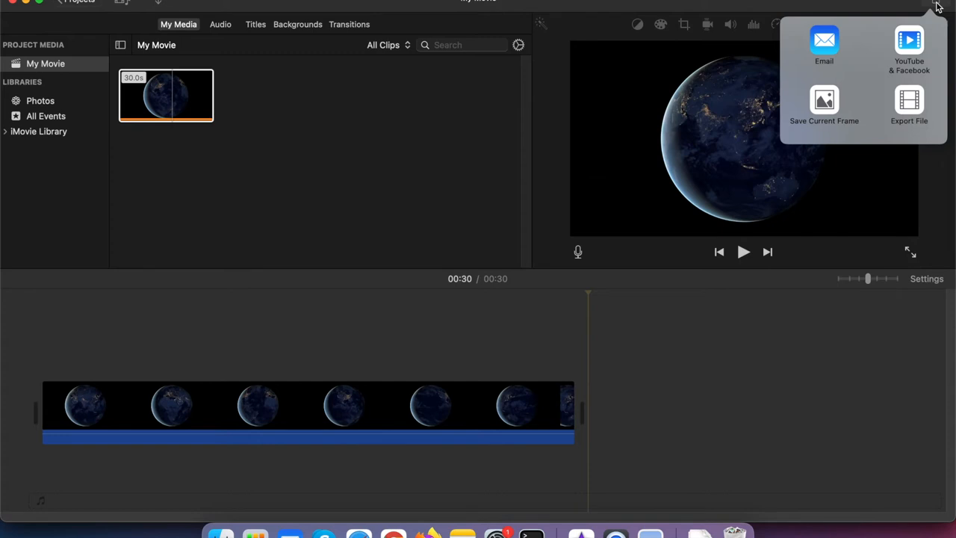
mouse_move(908, 120)
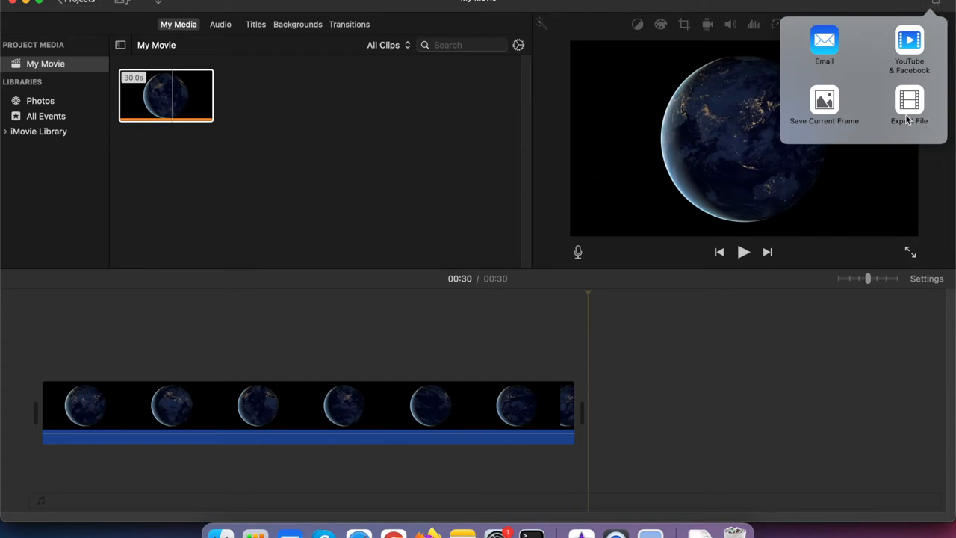
left_click(908, 104)
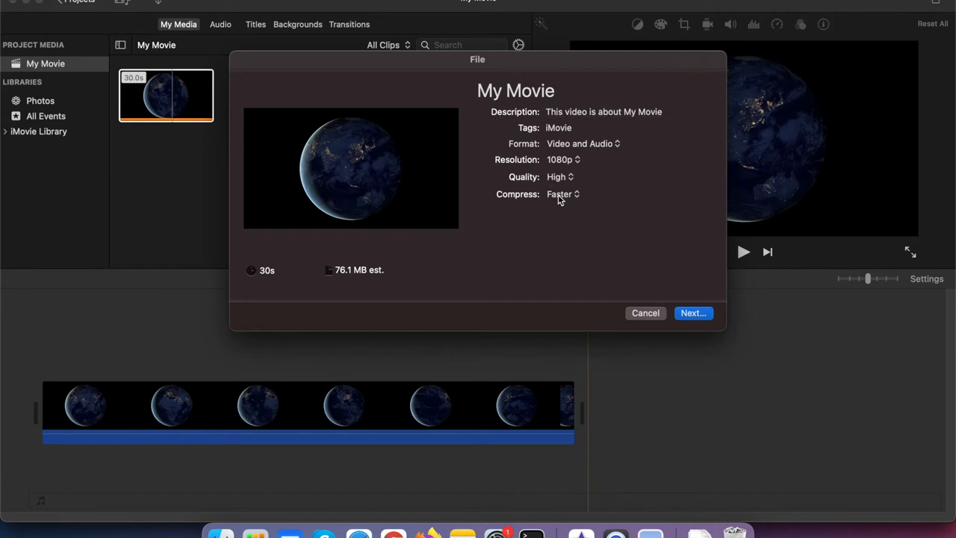
mouse_move(656, 162)
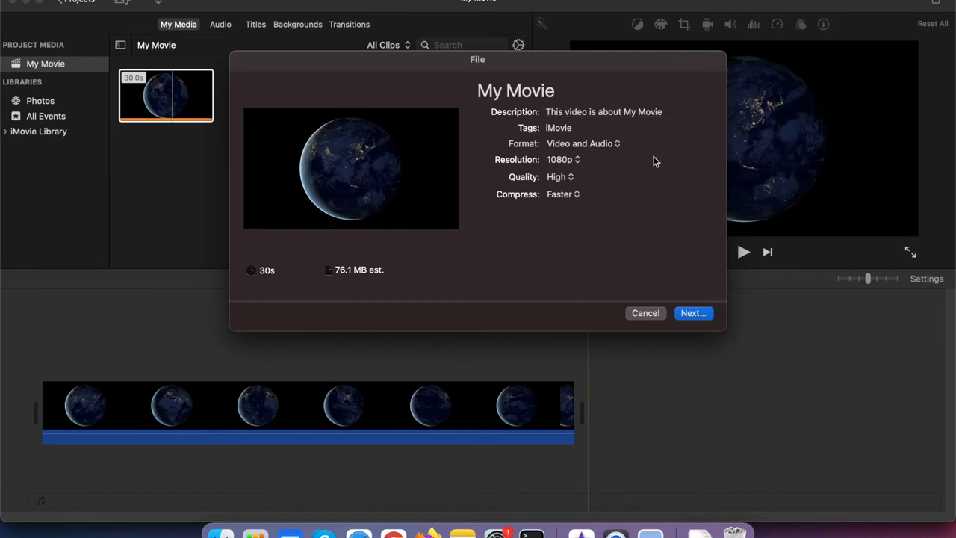
left_click(585, 127)
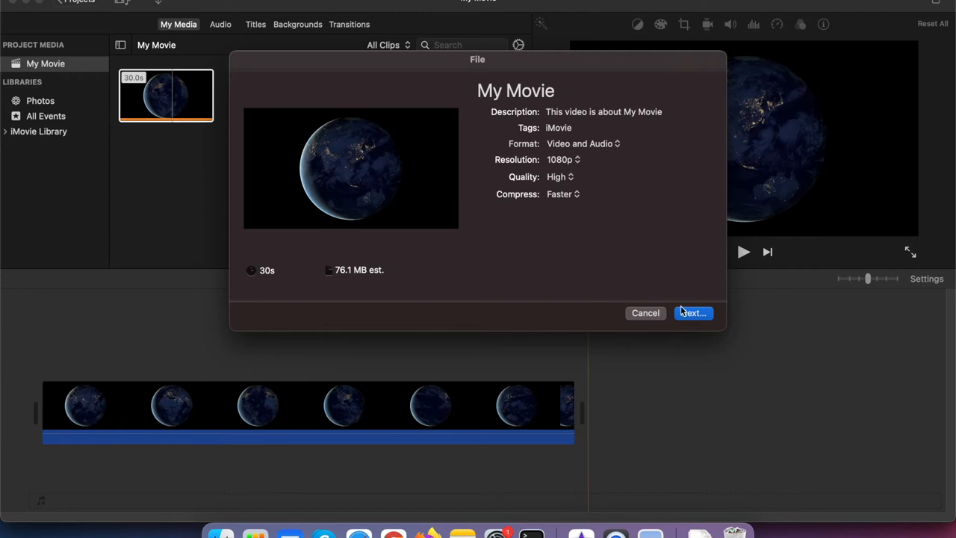
left_click(693, 312)
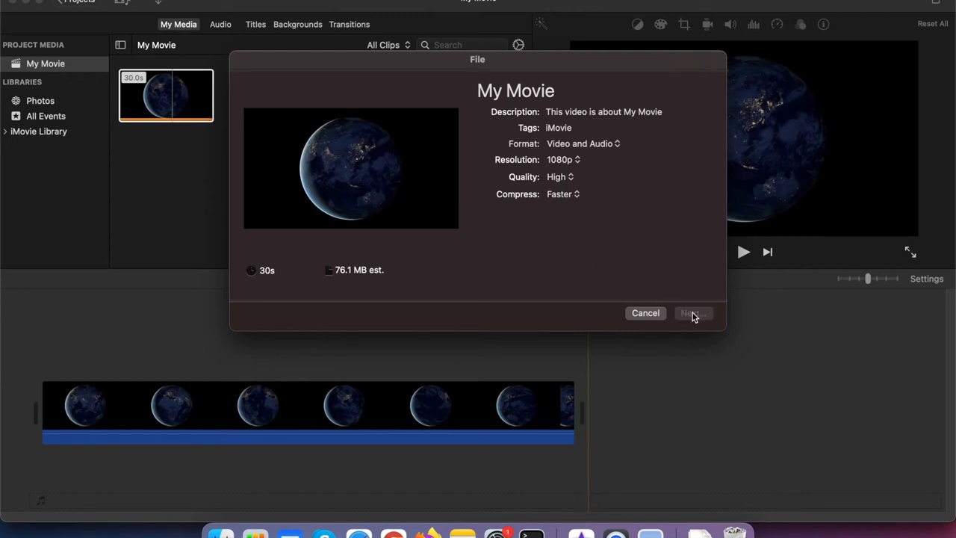
- Save the export as My Movie in Documents
left_click(690, 314)
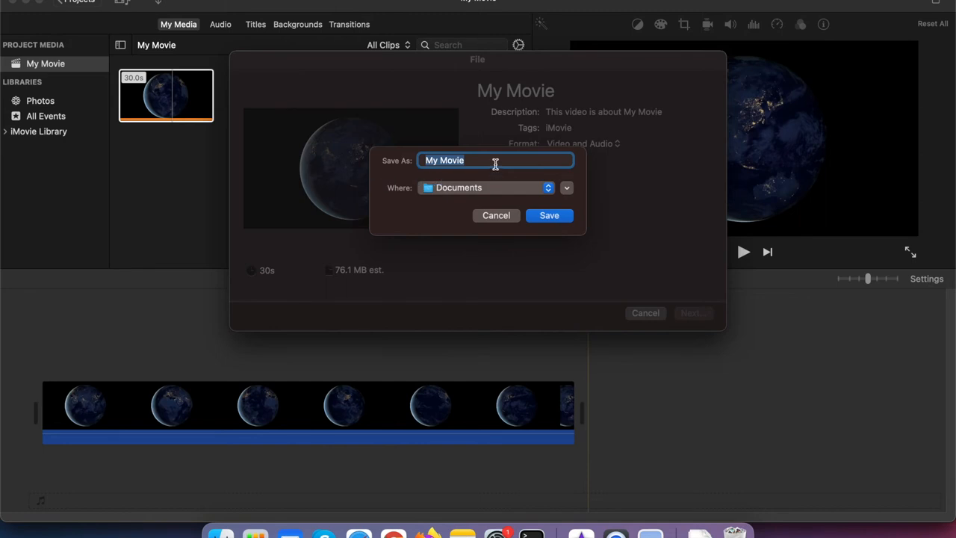
mouse_move(397, 167)
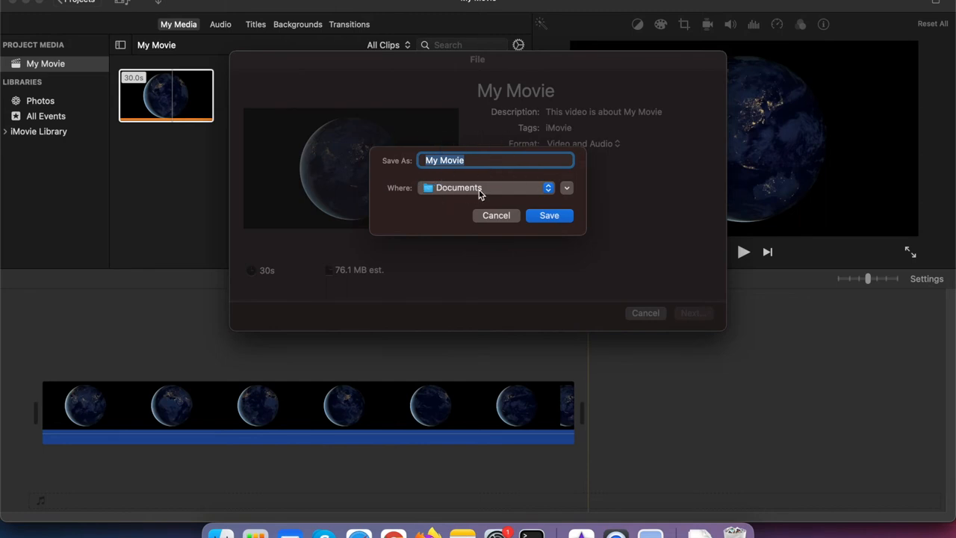
mouse_move(552, 208)
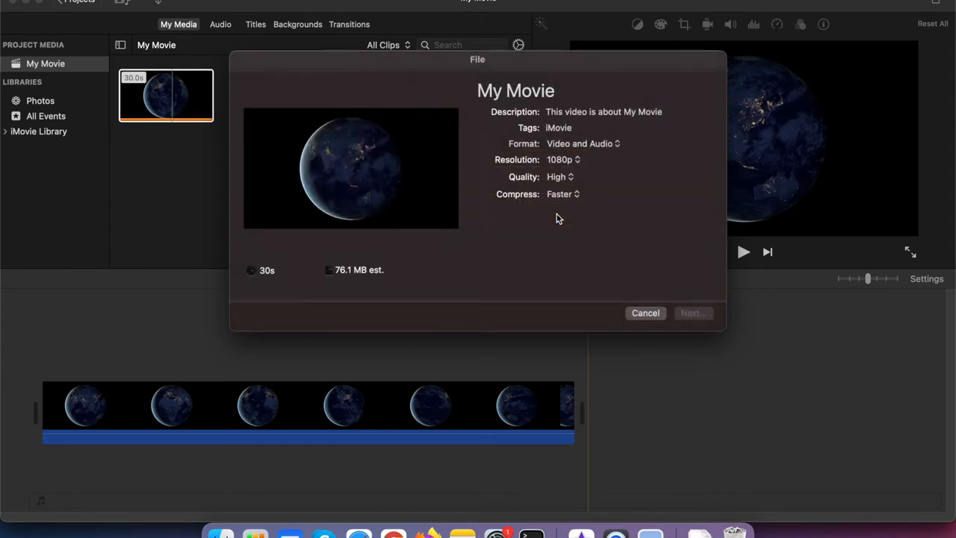
left_click(645, 314)
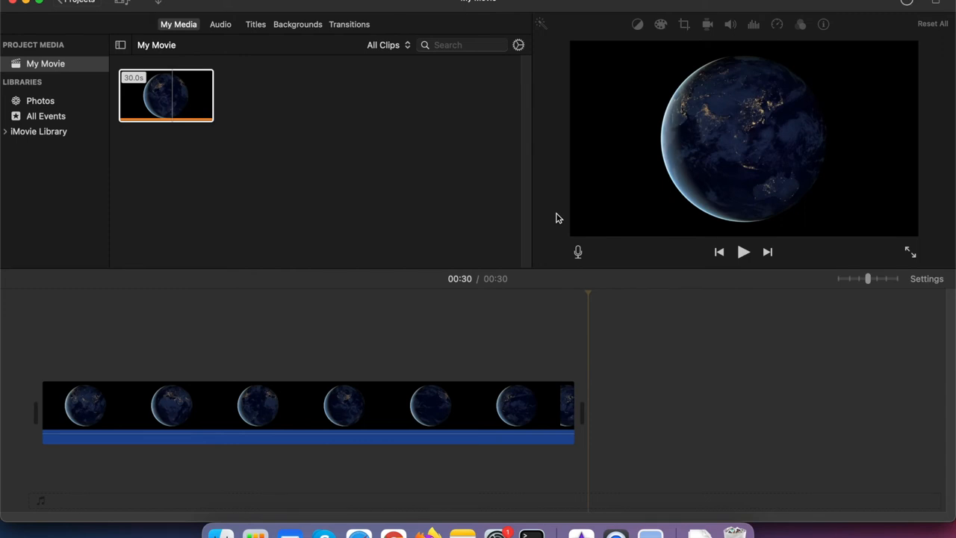
mouse_move(913, 6)
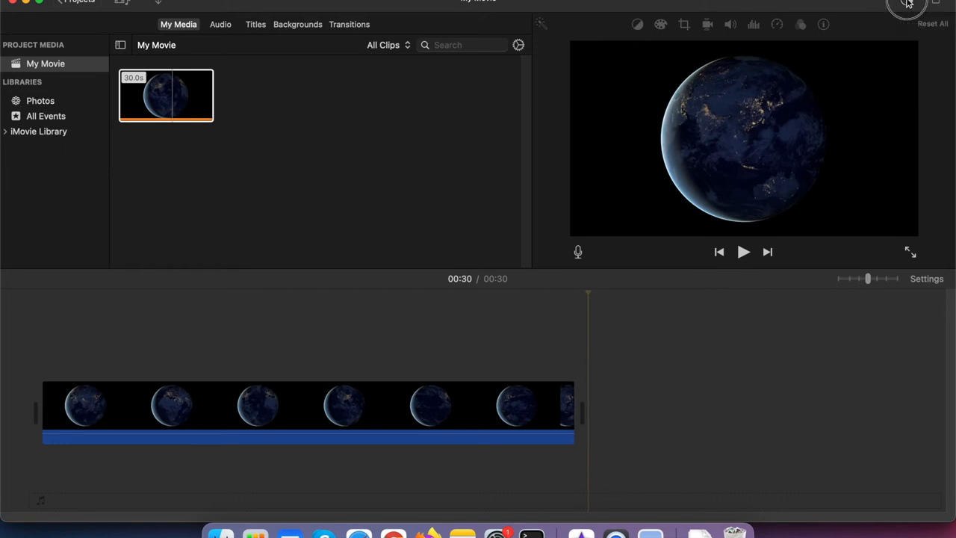
- Watch the export finish and reveal My Movie.mp4 from the Share Successful notice
left_click(908, 4)
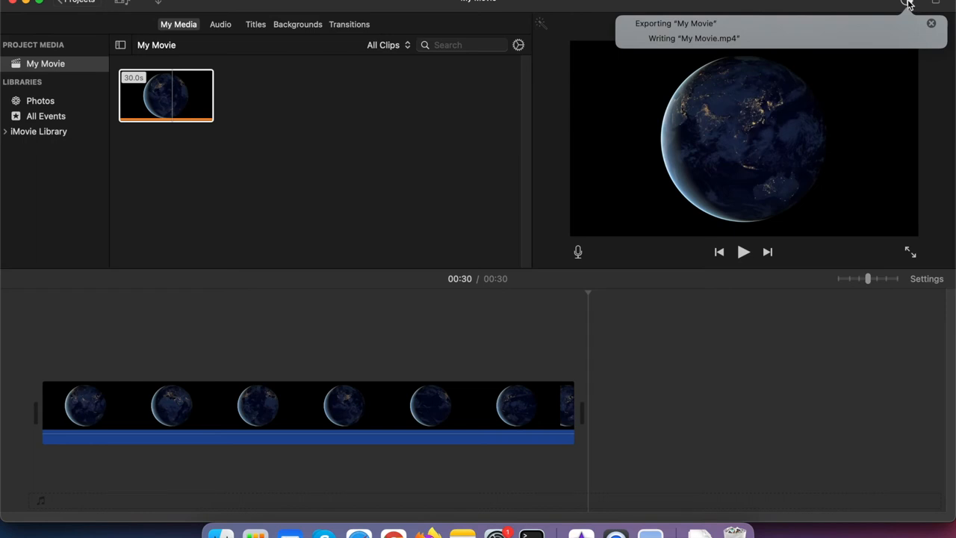
mouse_move(705, 43)
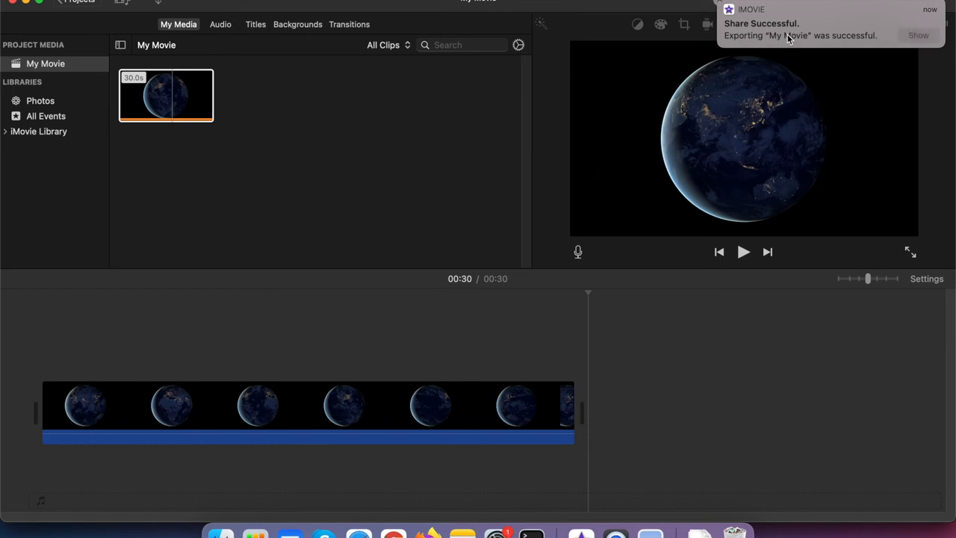
mouse_move(734, 42)
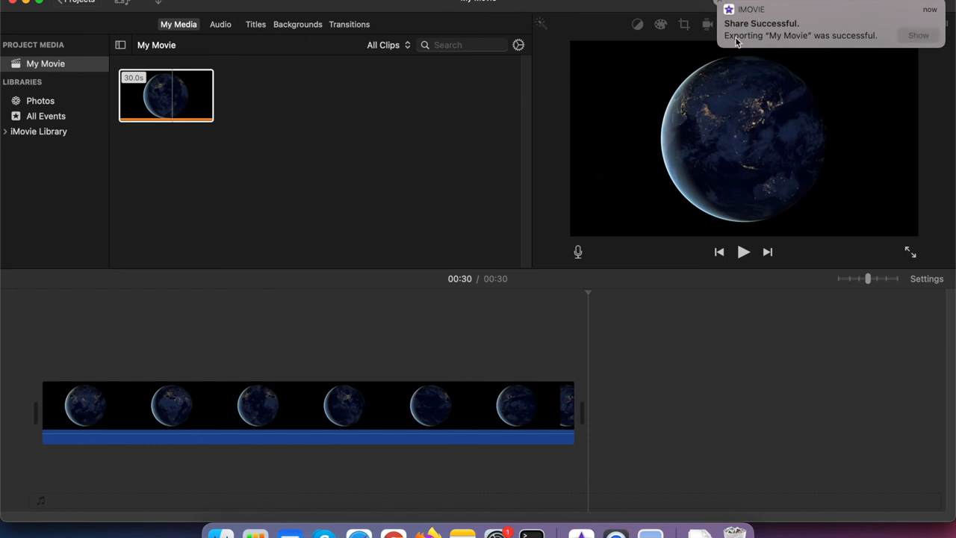
mouse_move(925, 42)
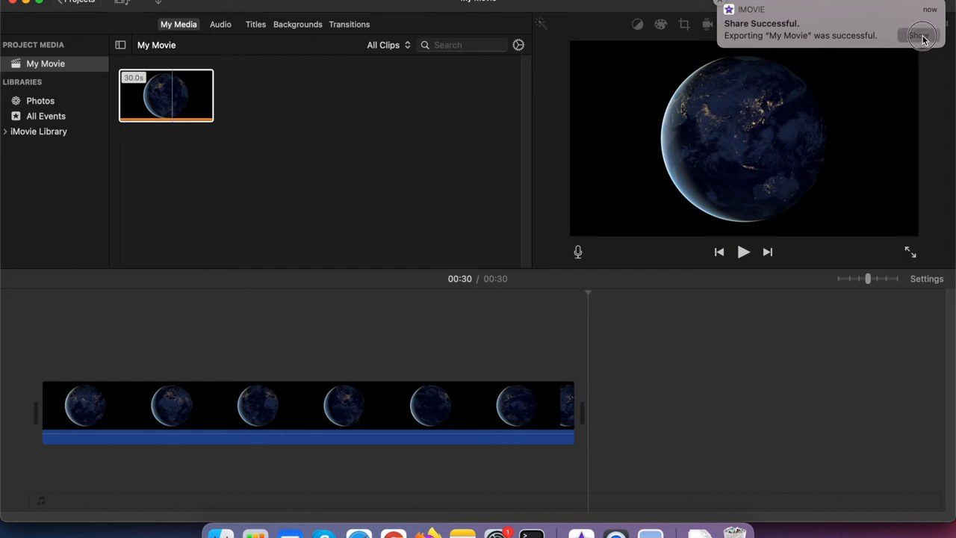
left_click(920, 36)
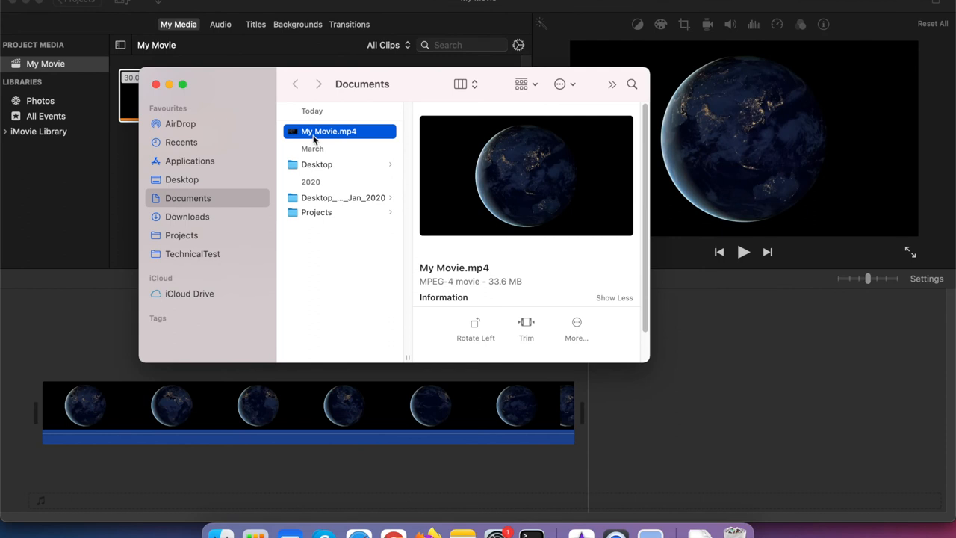
mouse_move(345, 147)
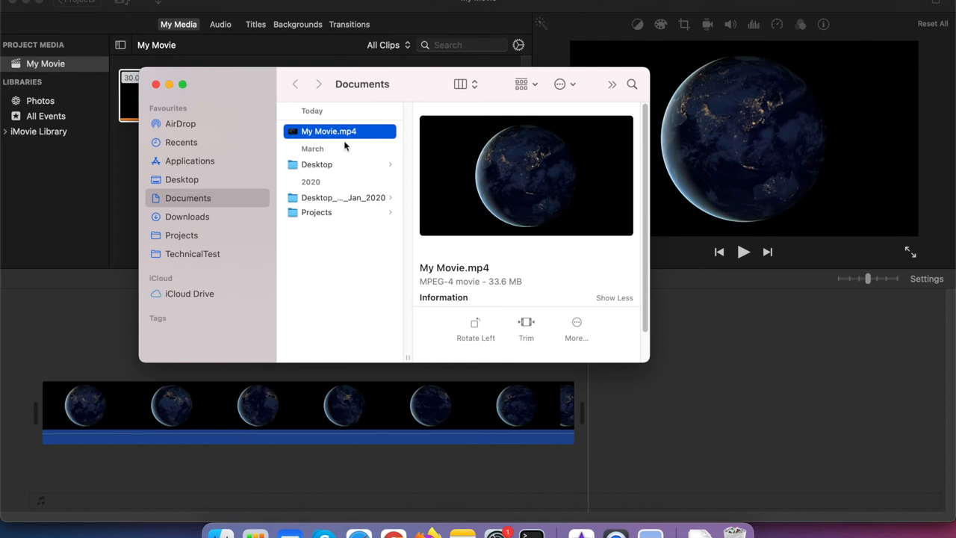
mouse_move(373, 137)
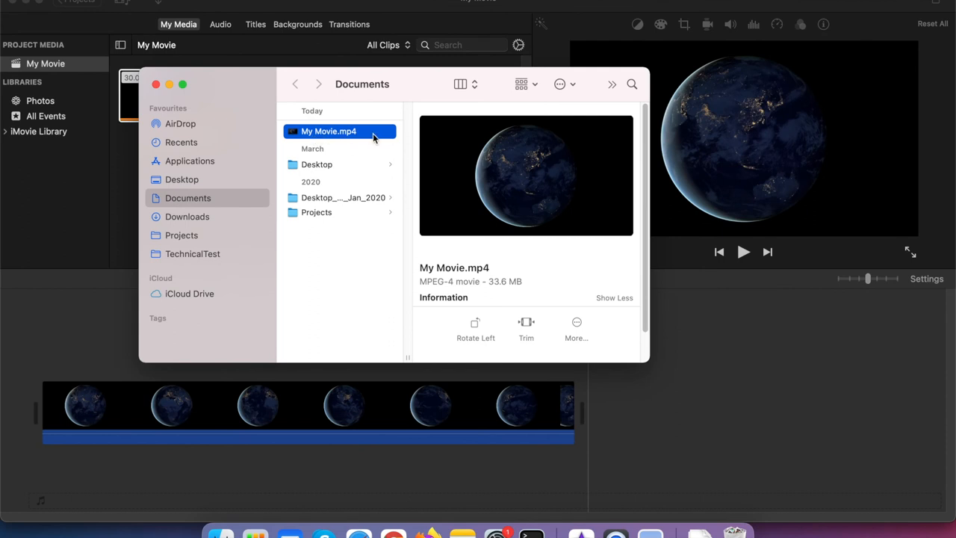
double_click(328, 132)
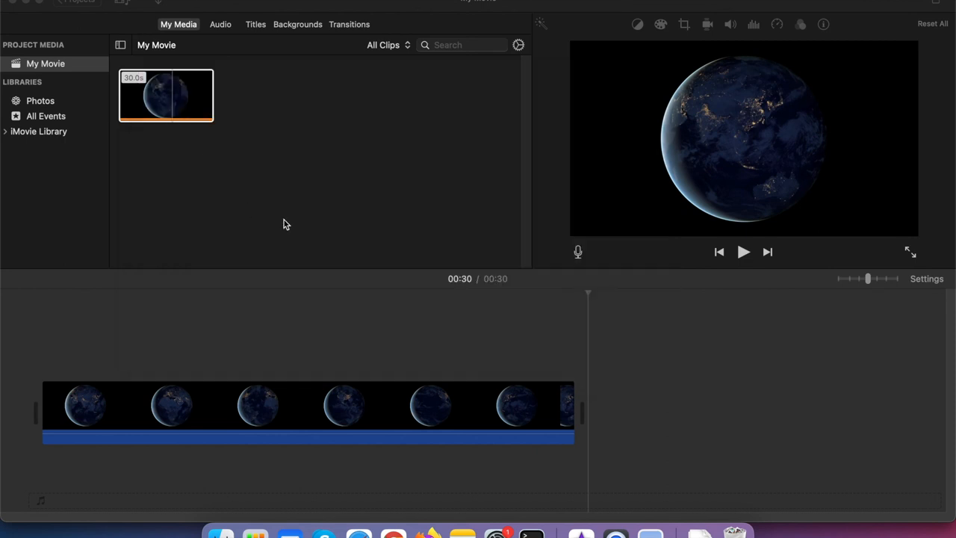
mouse_move(427, 533)
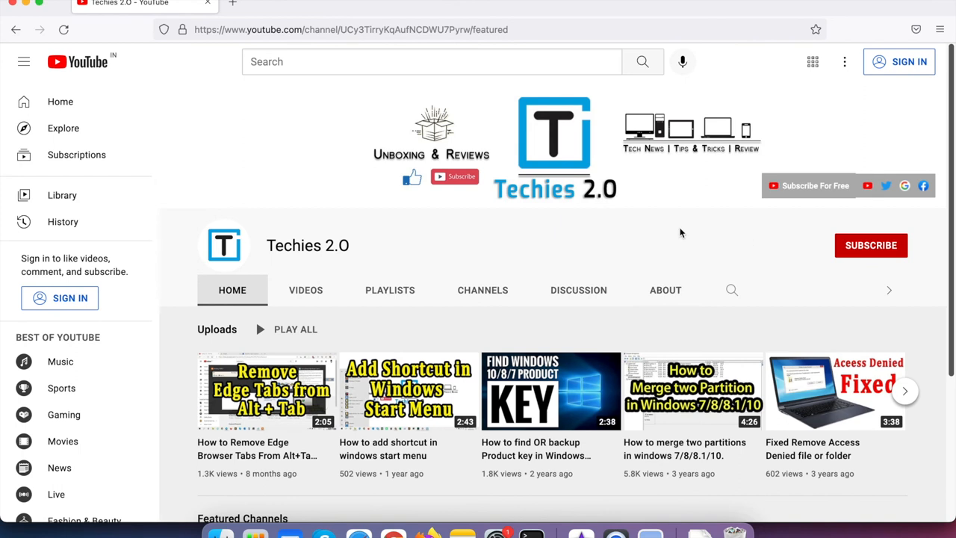
mouse_move(775, 251)
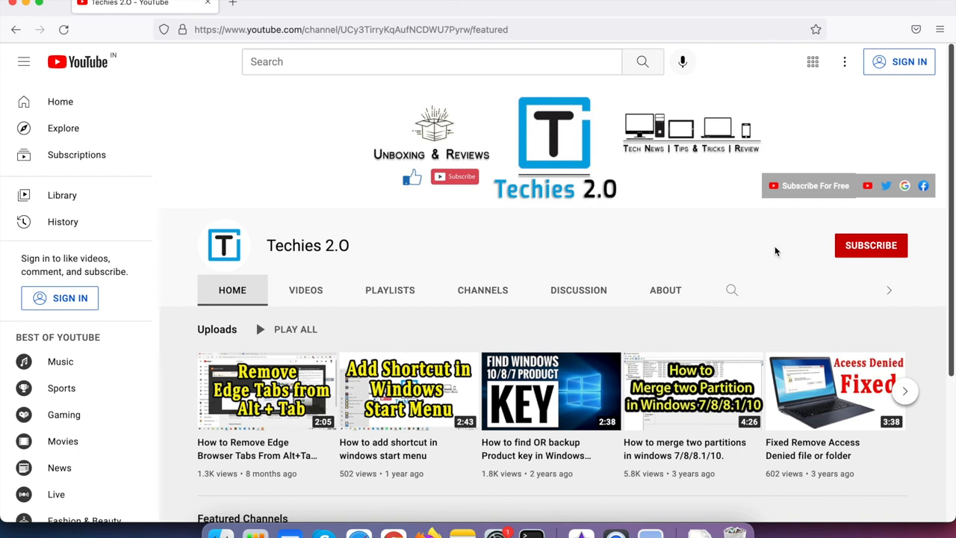
mouse_move(866, 271)
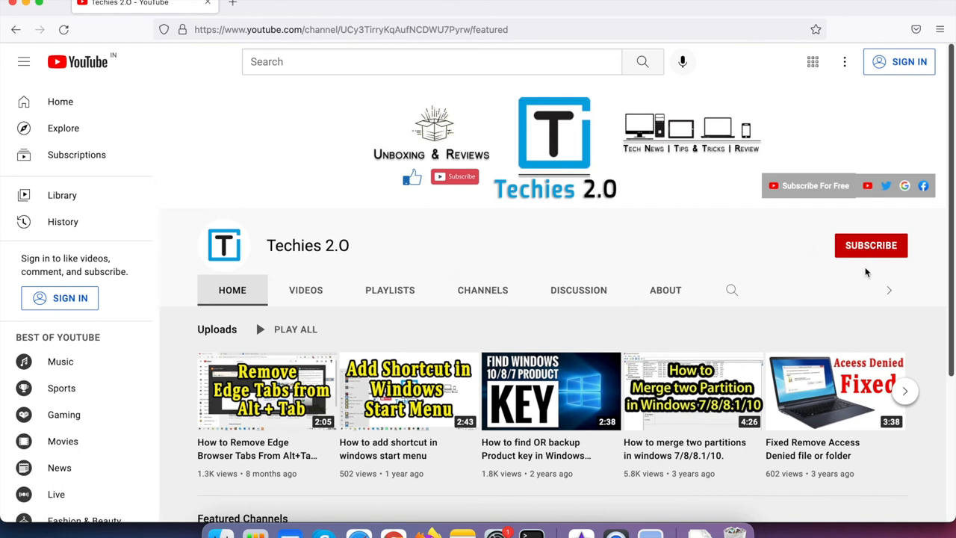
mouse_move(845, 251)
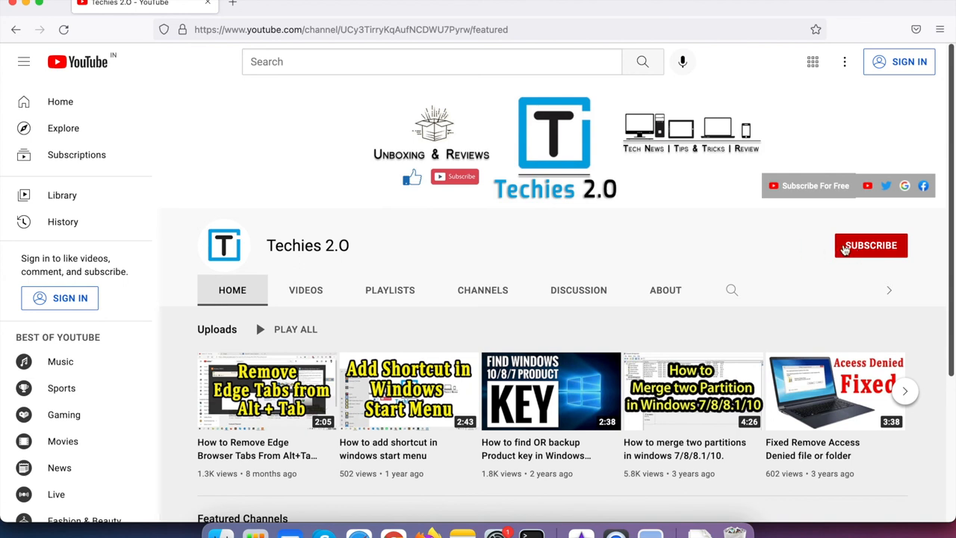